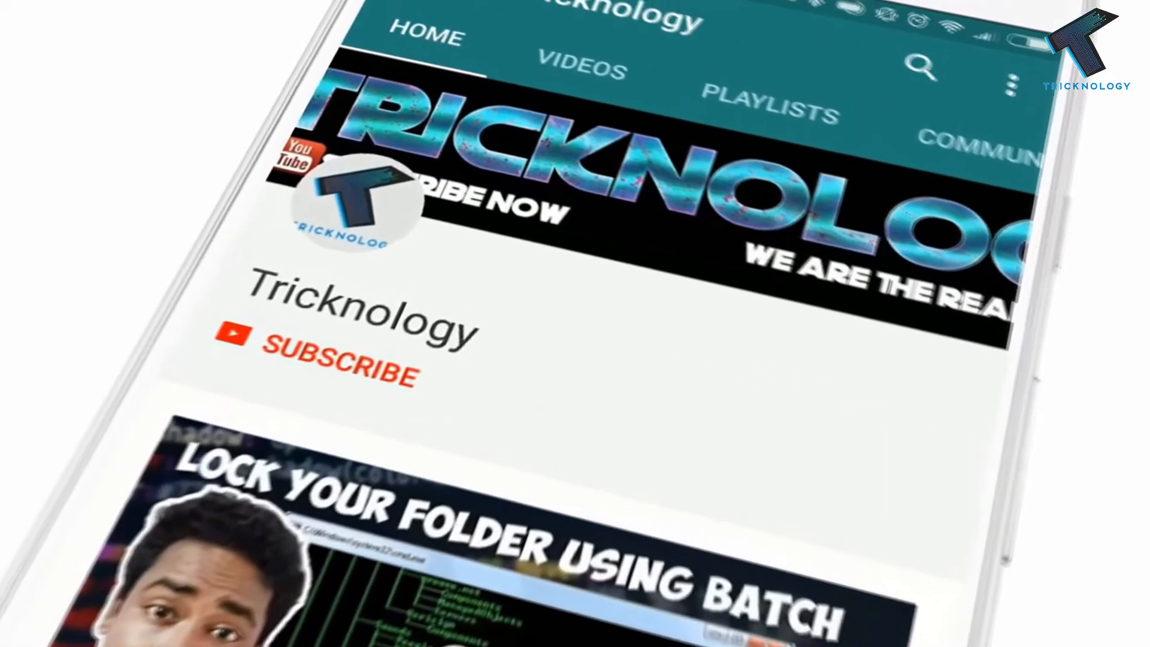
- Run gpedit.msc from the Run box to open the Local Group Policy Editor
left_click(334, 366)
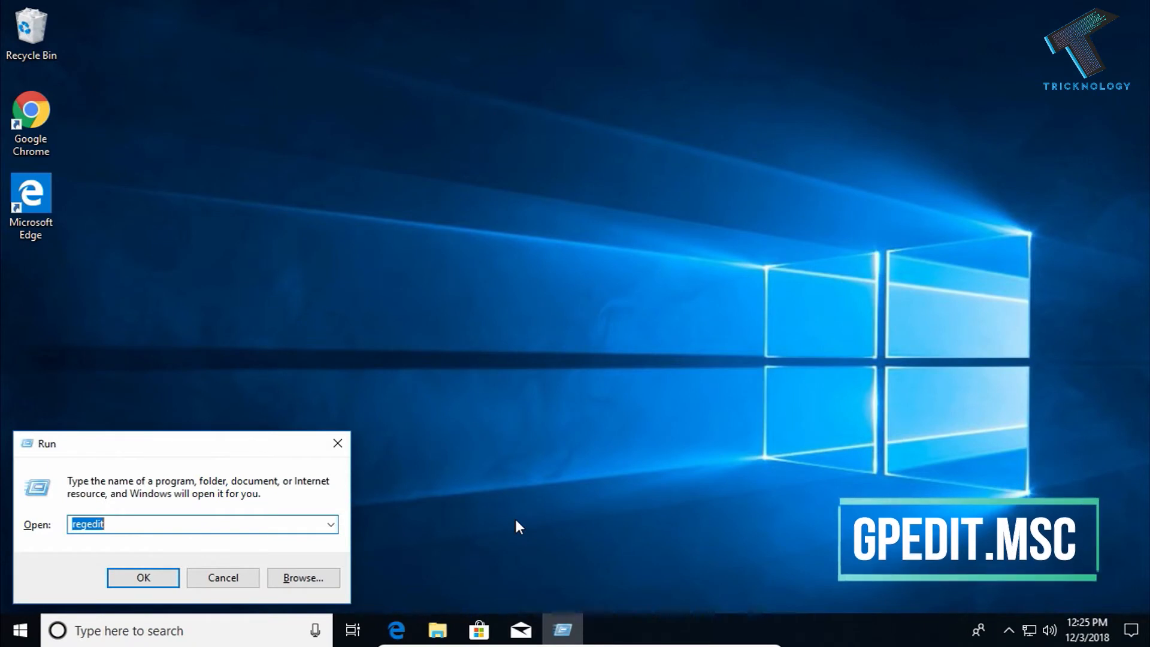
type("gpedit")
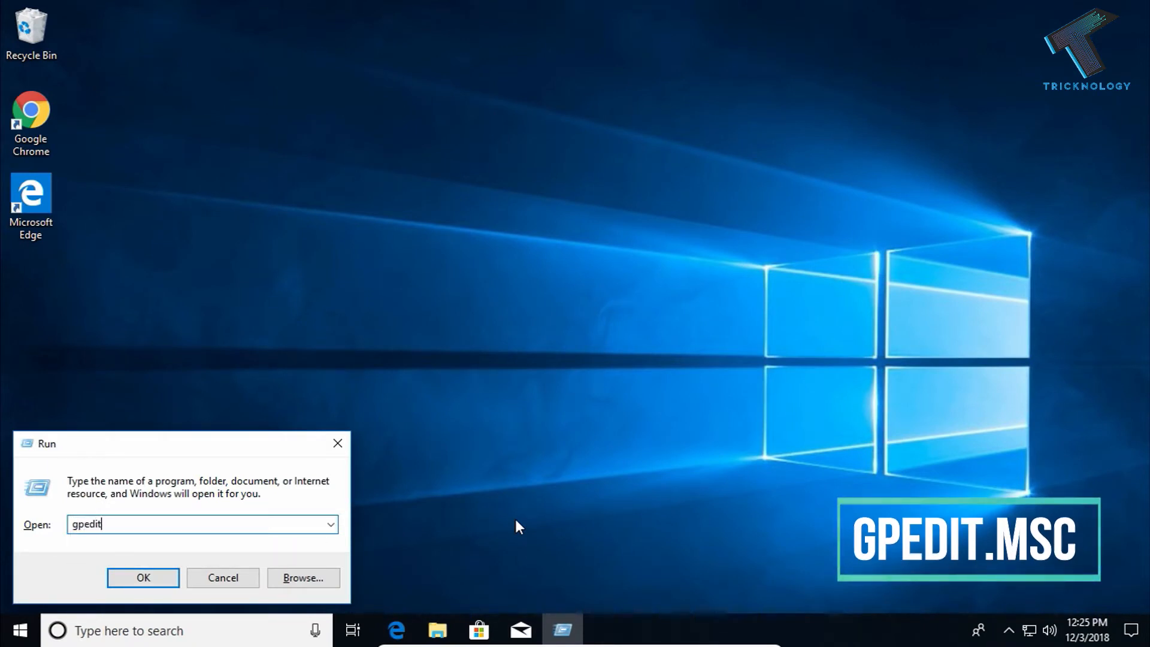
type(".msc")
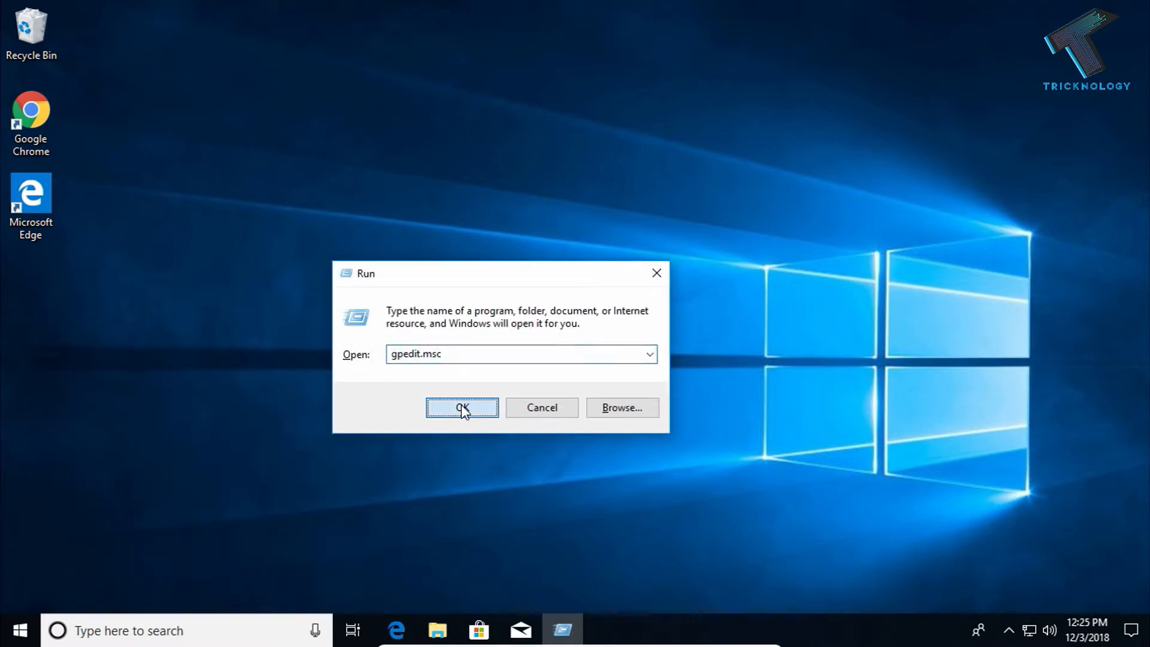
left_click(462, 407)
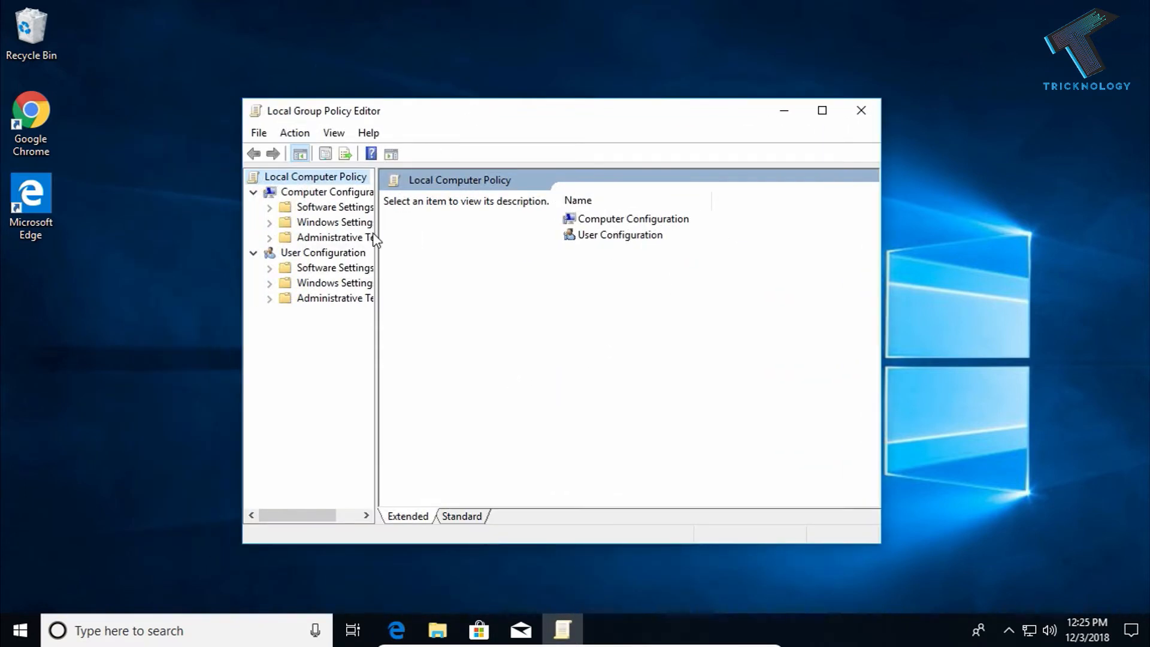
- Widen the tree pane and expand Computer Configuration > Administrative Templates
left_click_drag(378, 331, 477, 330)
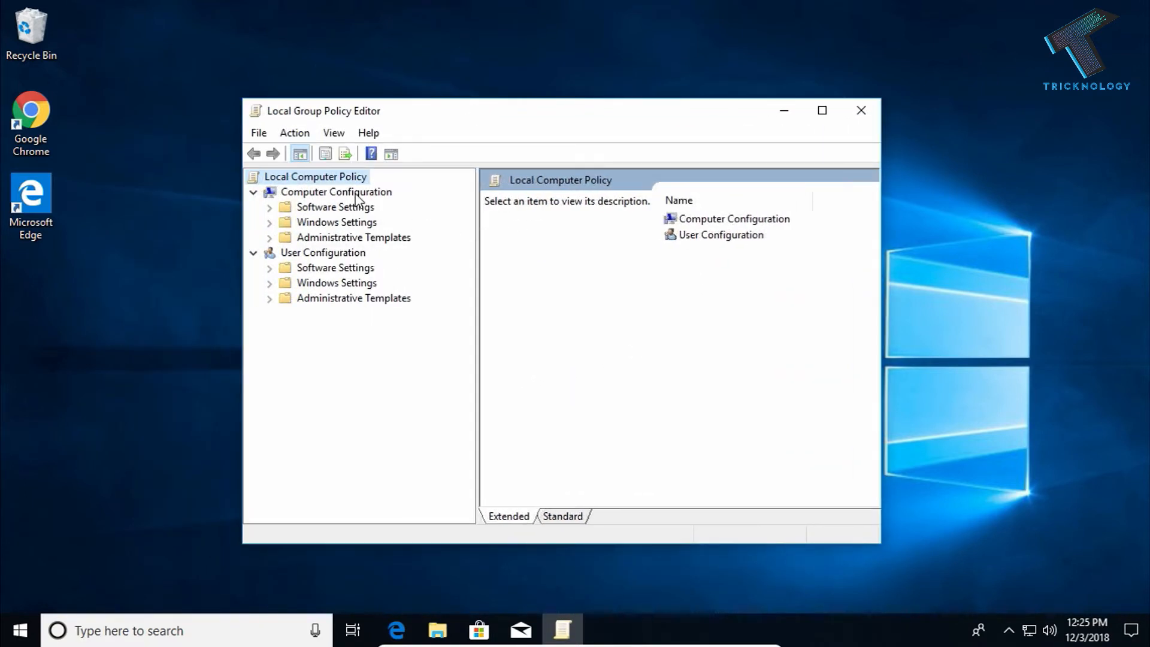
left_click(336, 192)
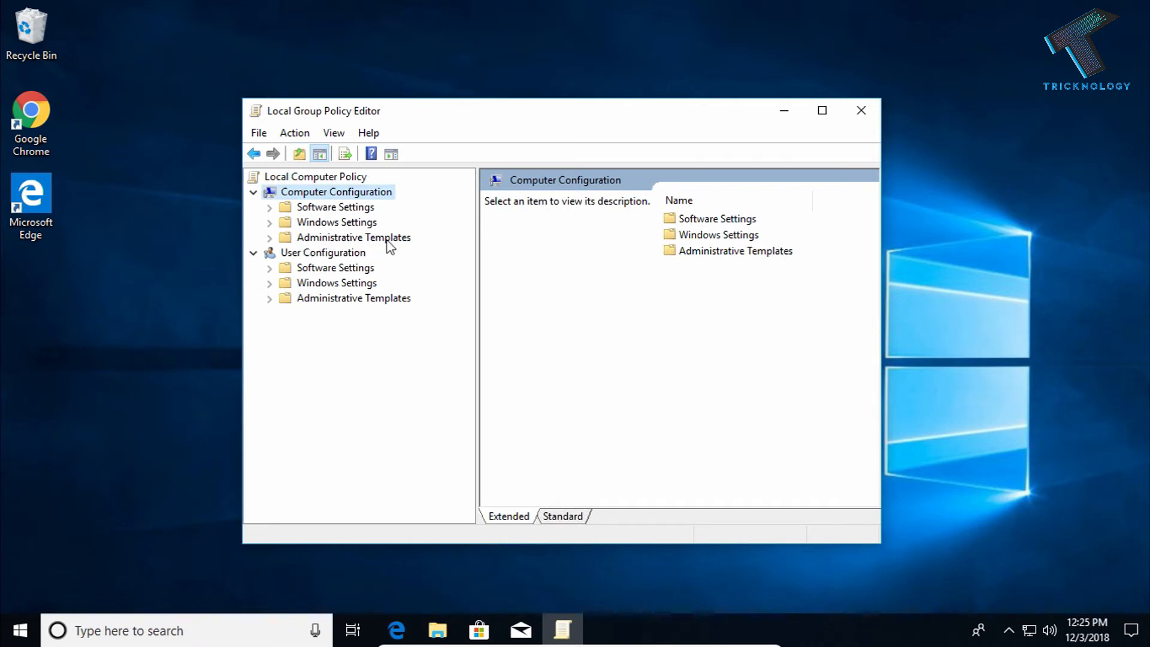
left_click(355, 237)
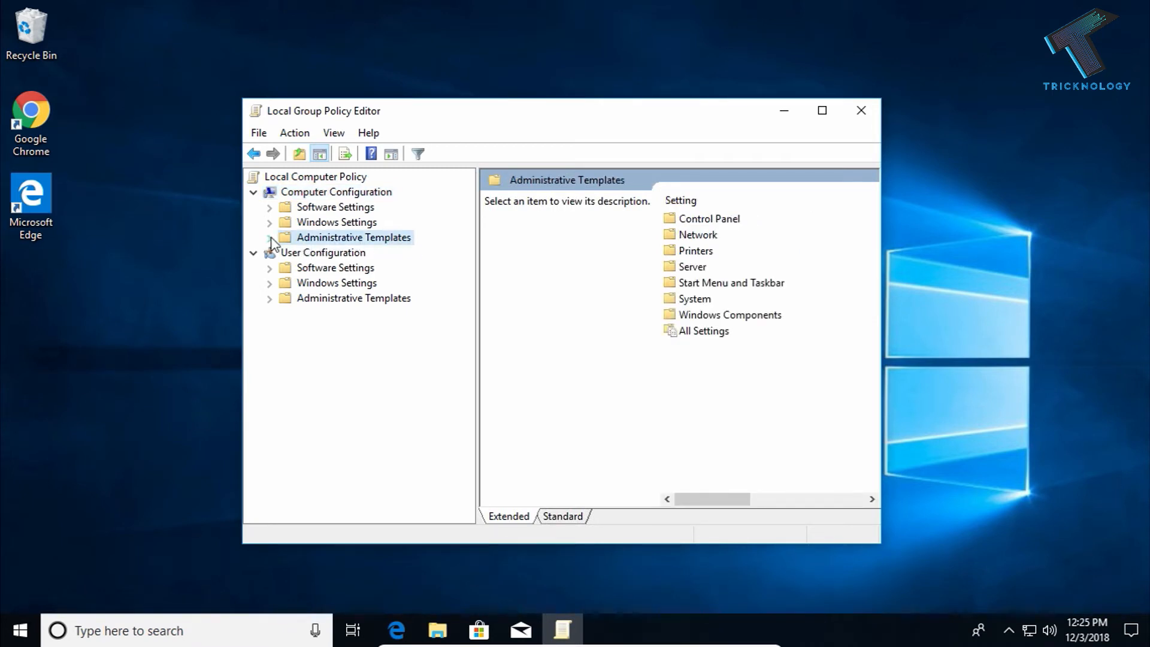
left_click(269, 237)
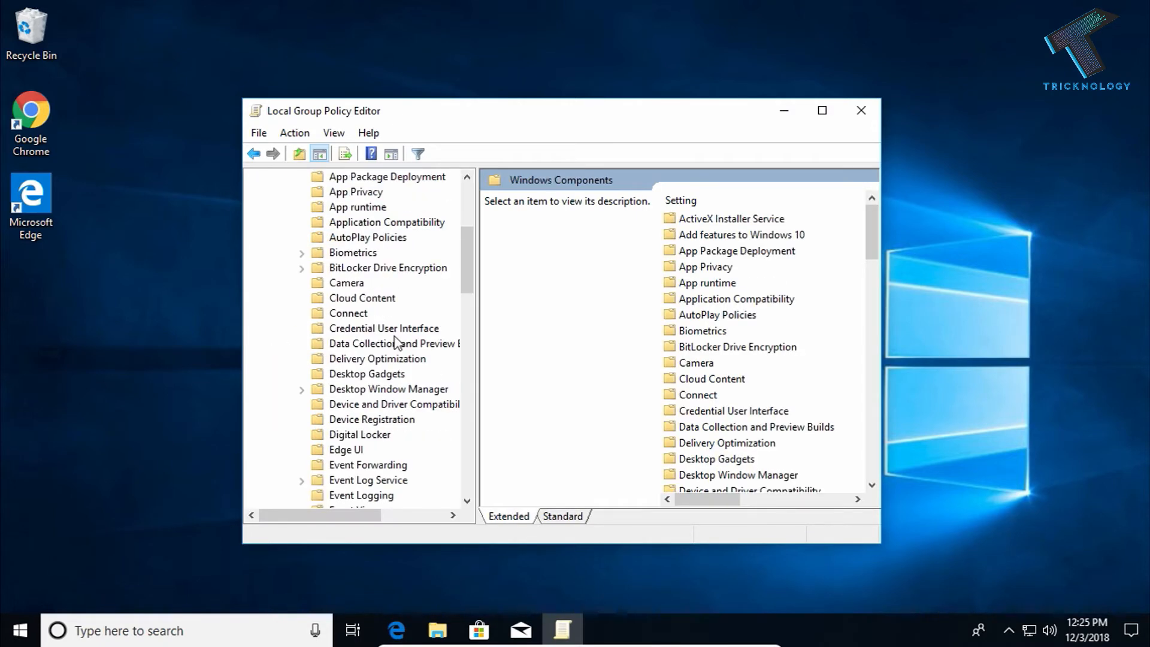
- Under Windows Components, select Search to show its policy settings
scroll("down", 3)
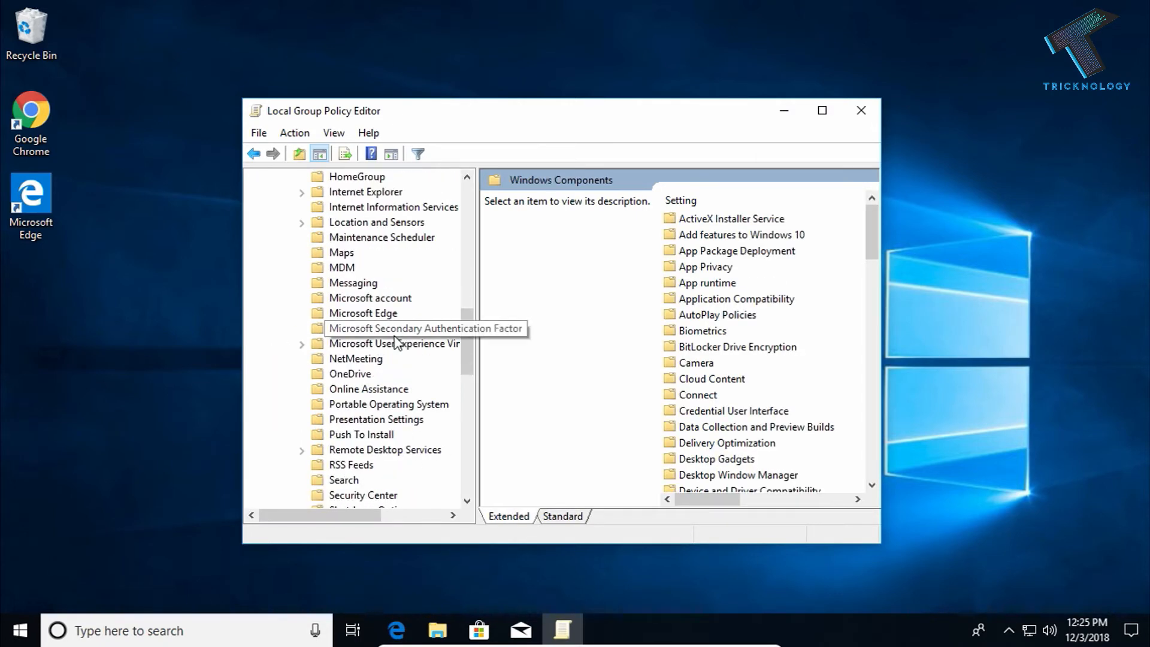
scroll("down", 3)
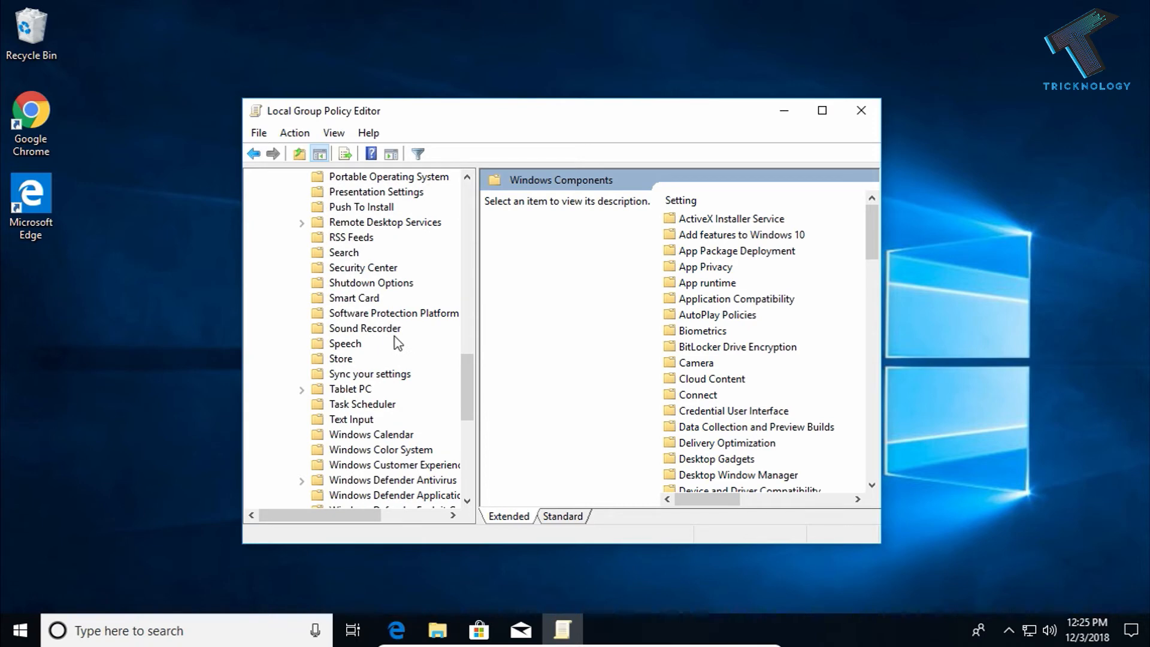
left_click(344, 252)
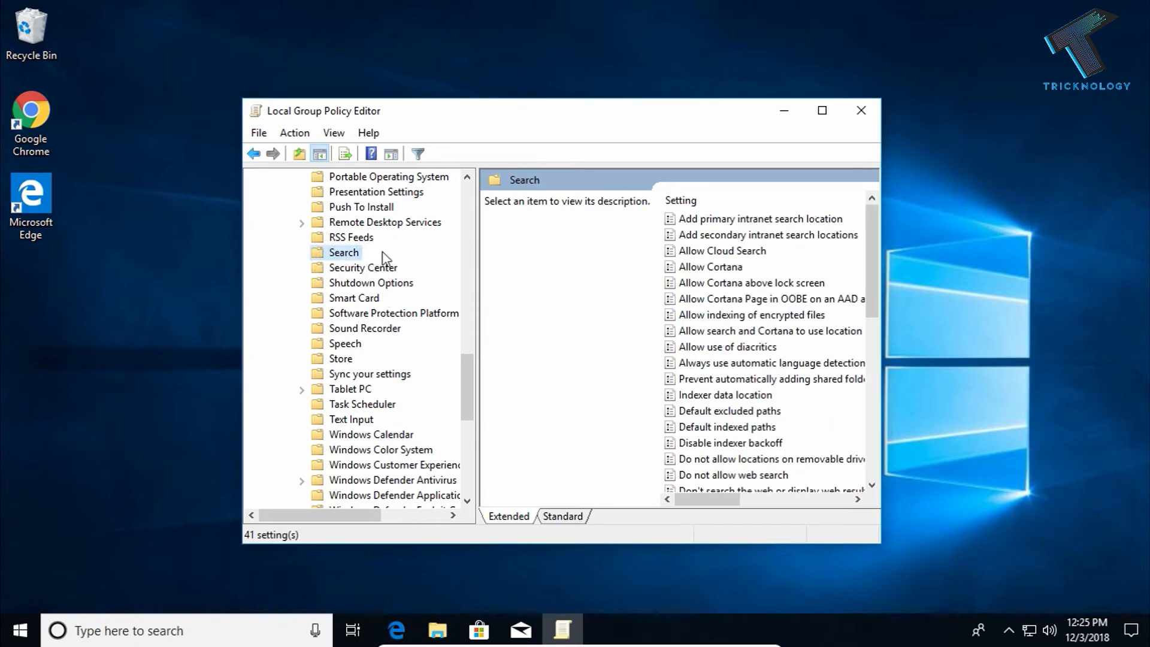
mouse_move(618, 115)
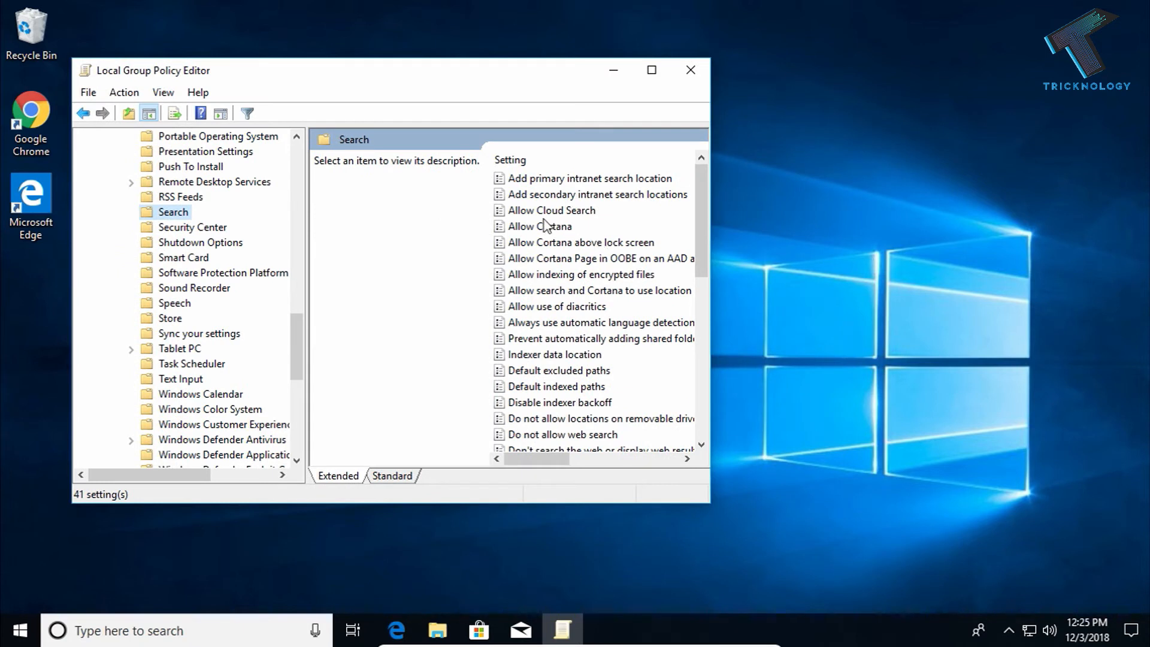
- Set the Allow Cortana policy to Disabled and confirm with OK
left_click(540, 226)
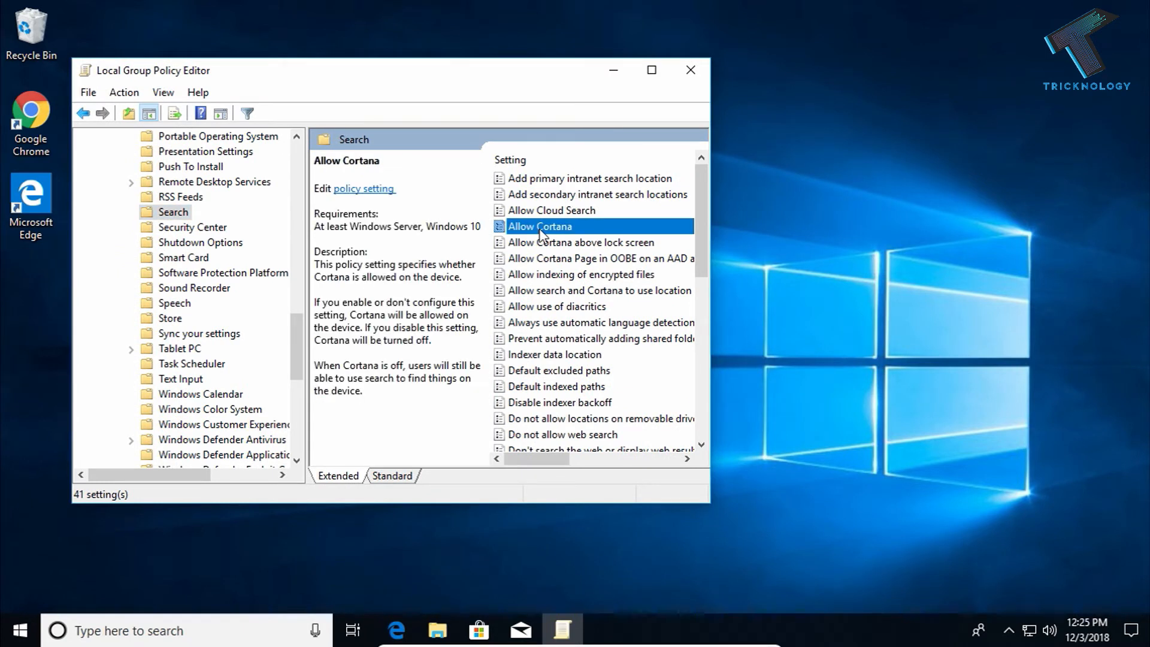
right_click(540, 226)
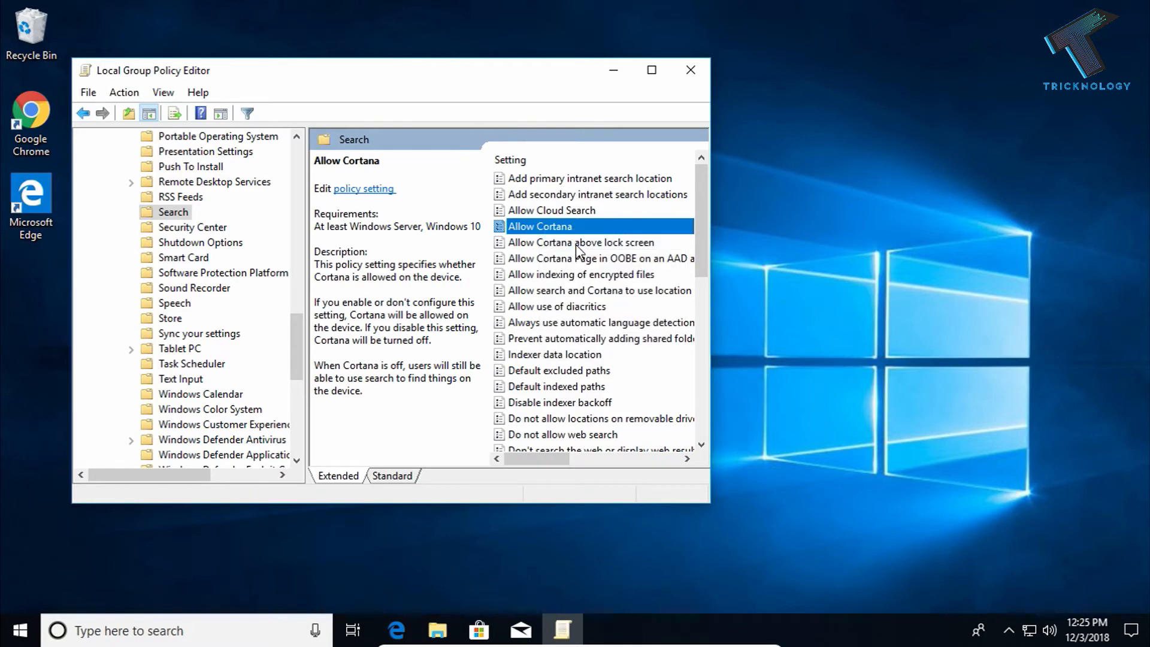
double_click(540, 226)
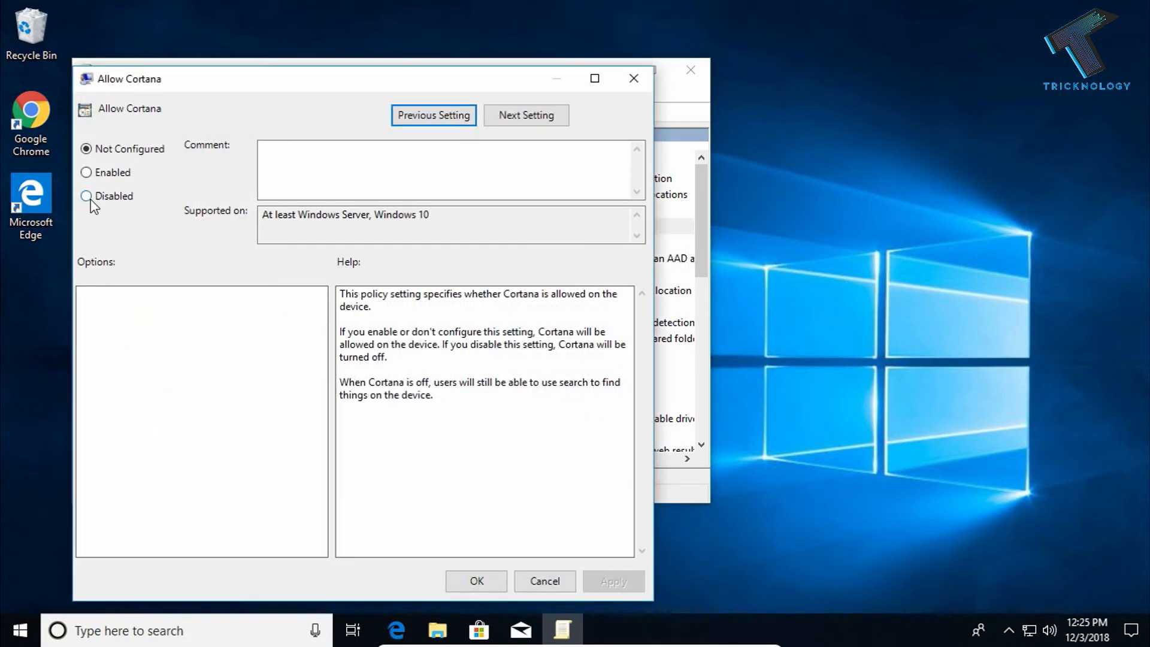
left_click(87, 197)
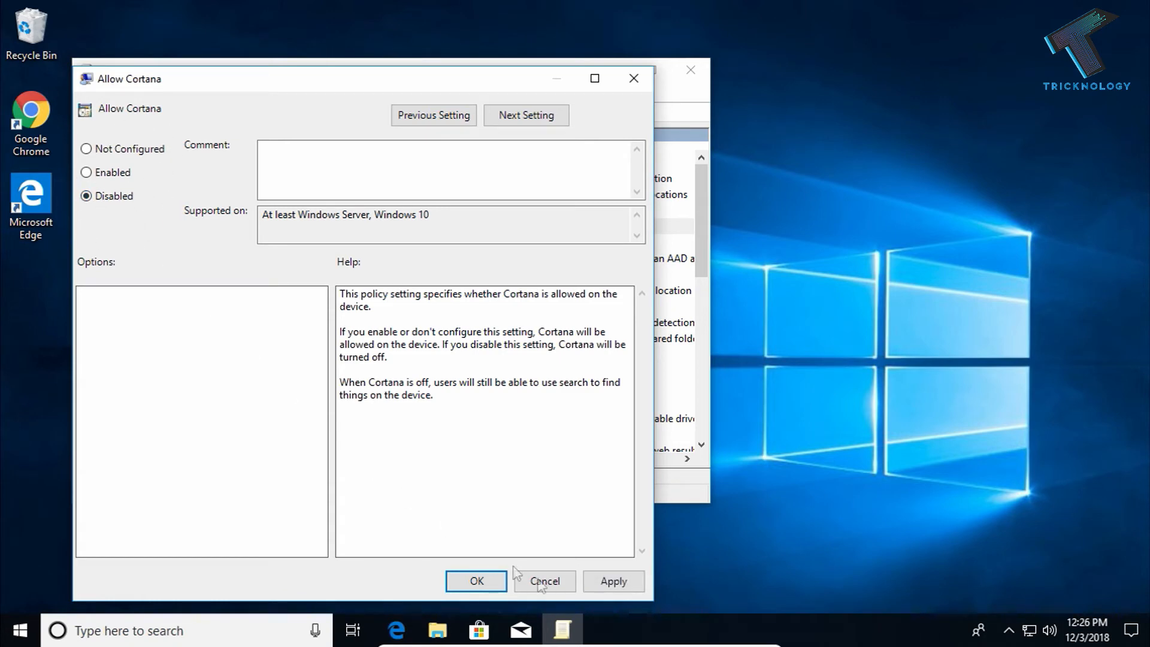
left_click(475, 581)
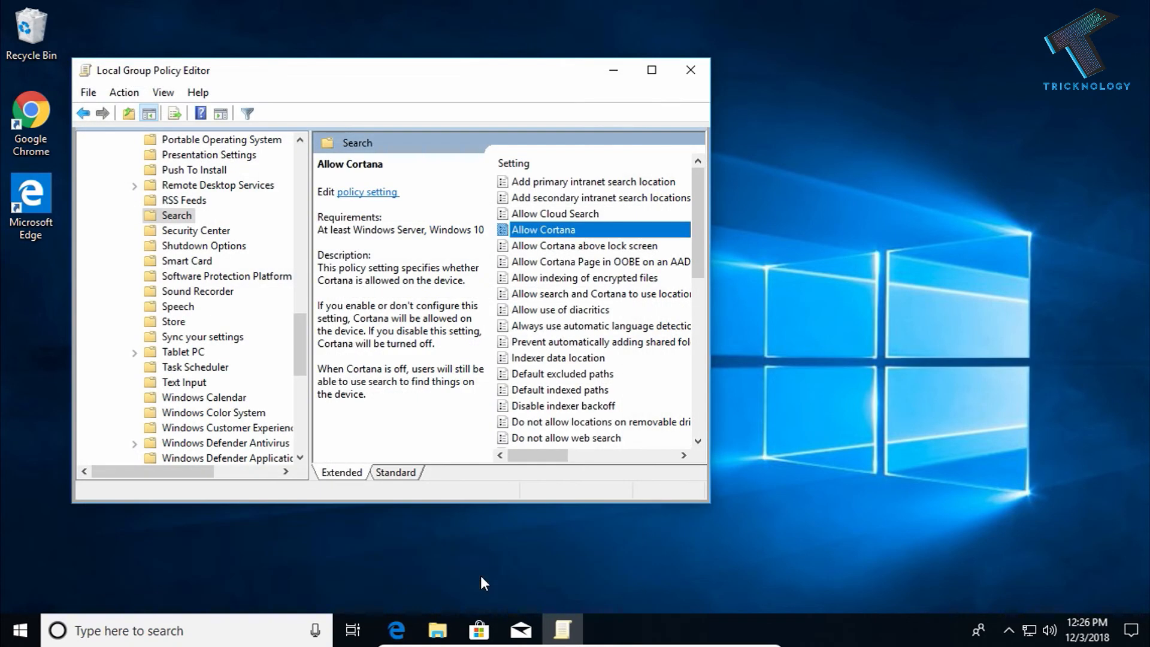
- Restart the PC from the Start menu's Power options
left_click(15, 630)
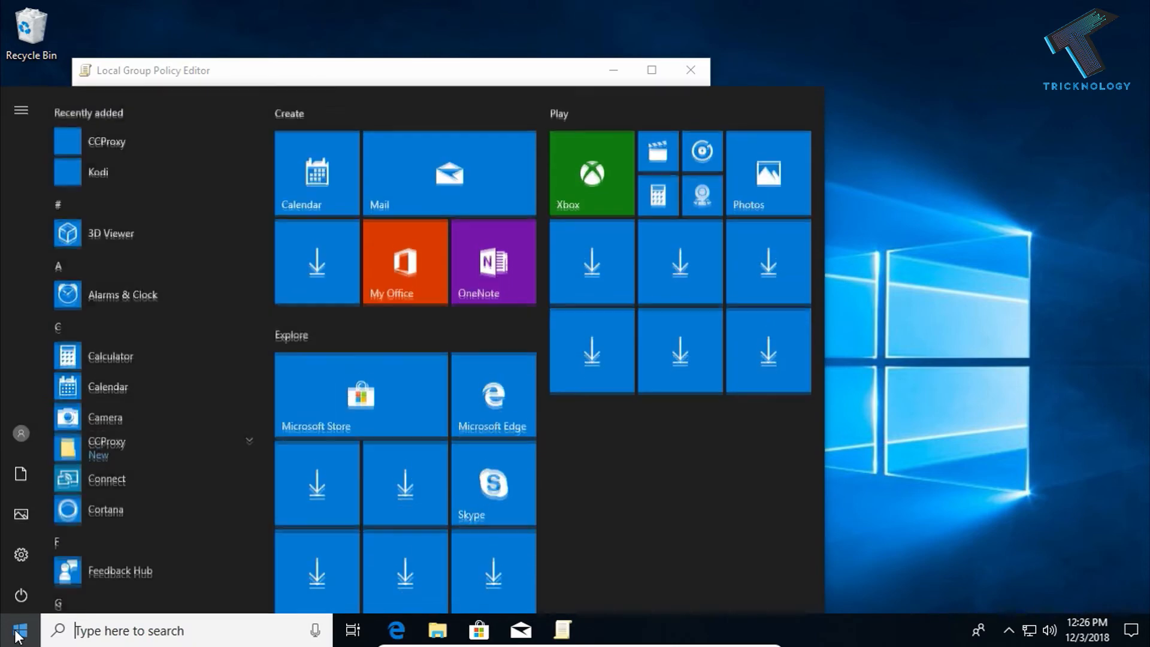
left_click(20, 595)
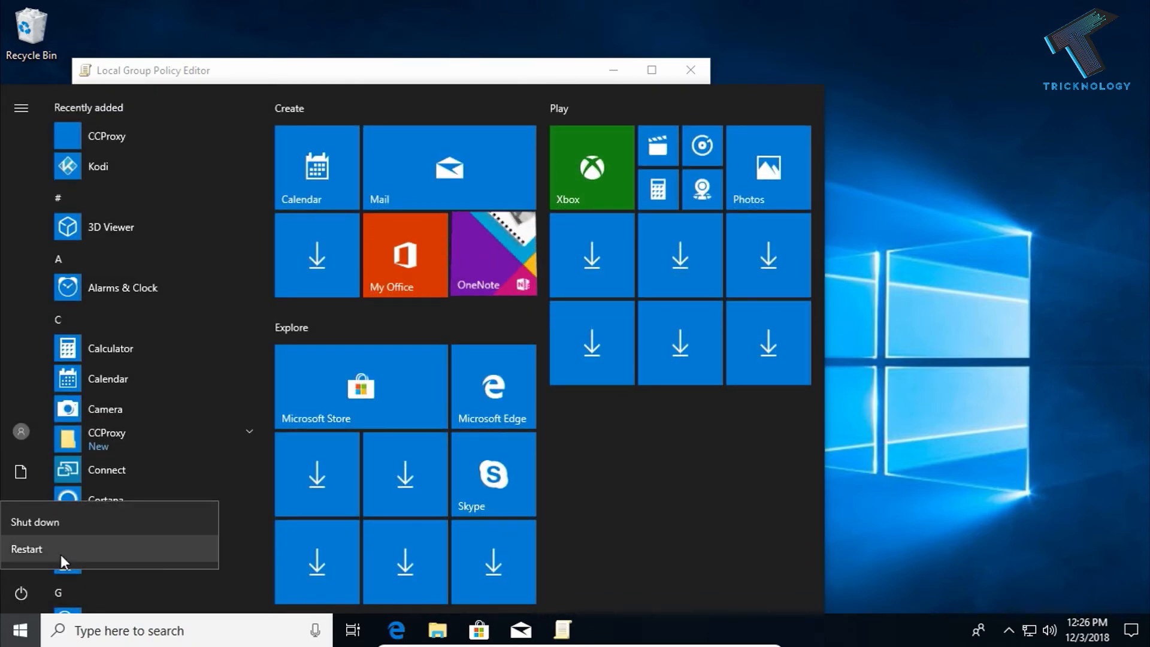
left_click(28, 548)
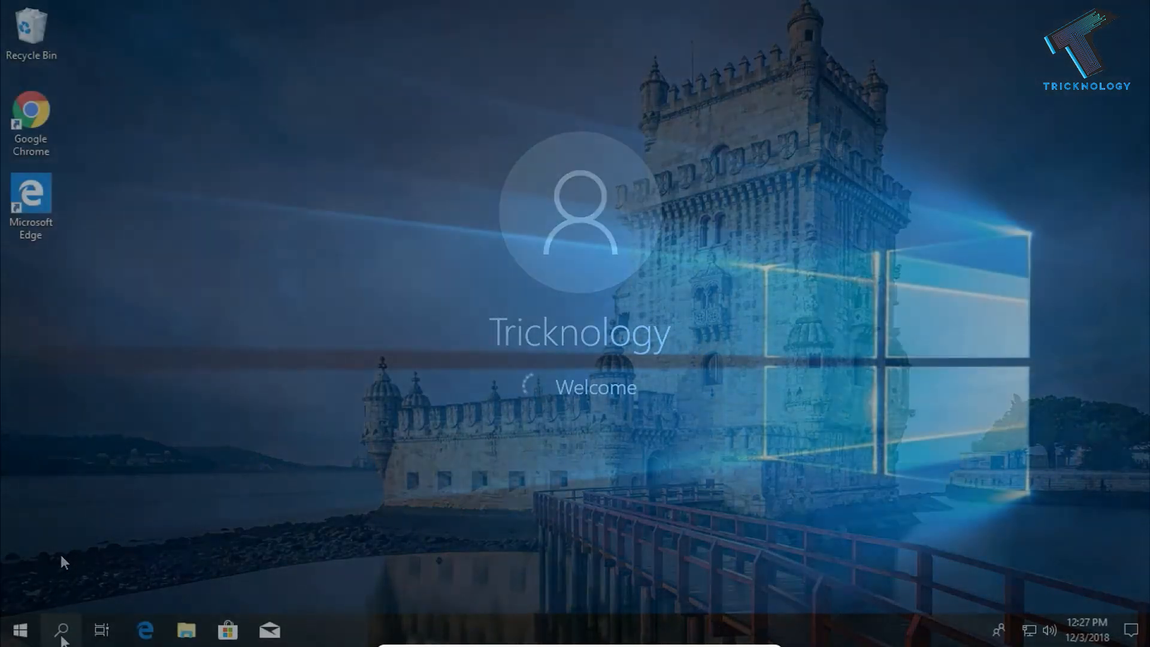
- Open taskbar search to confirm only a plain search prompt appears, Cortana gone
left_click(61, 629)
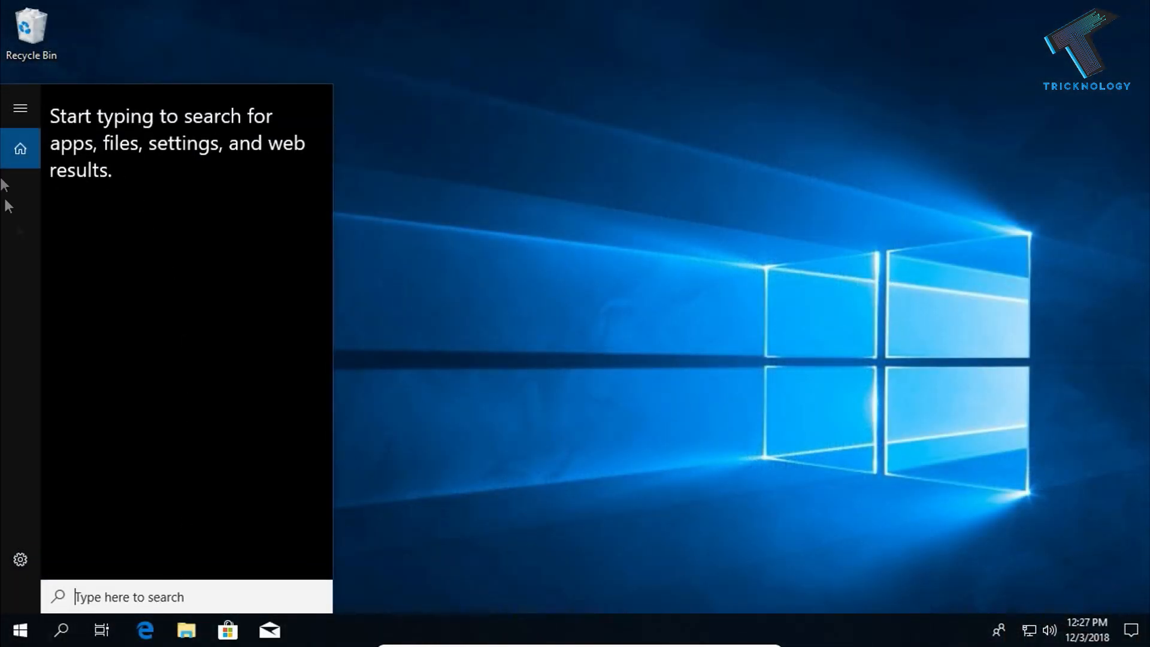
mouse_move(246, 469)
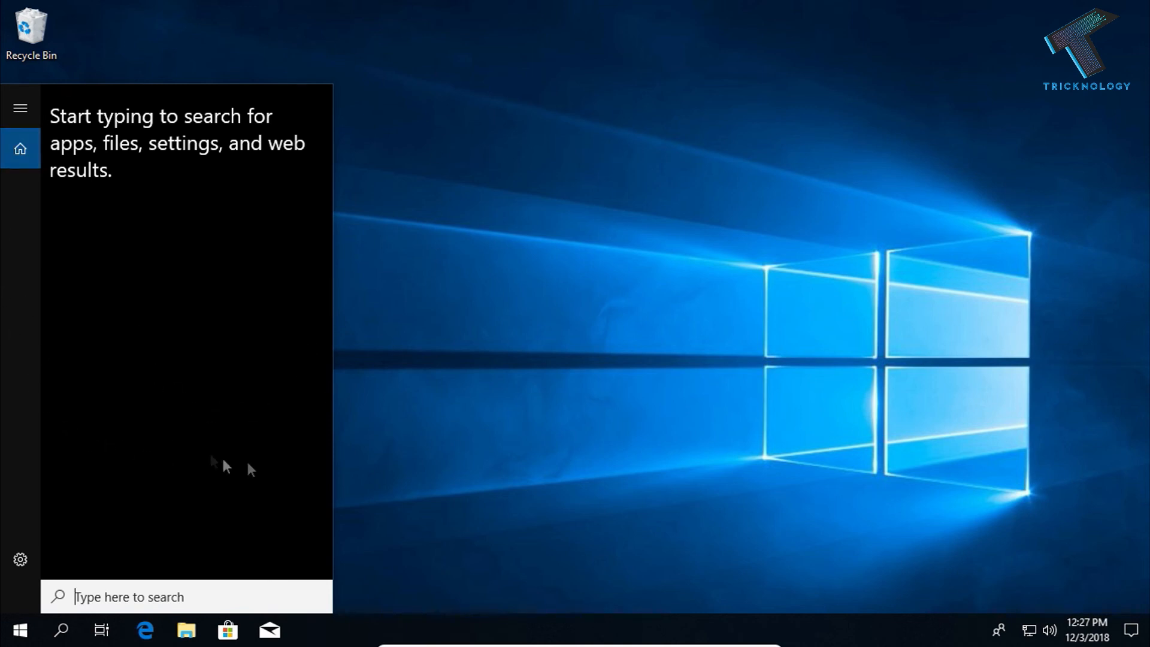
mouse_move(554, 450)
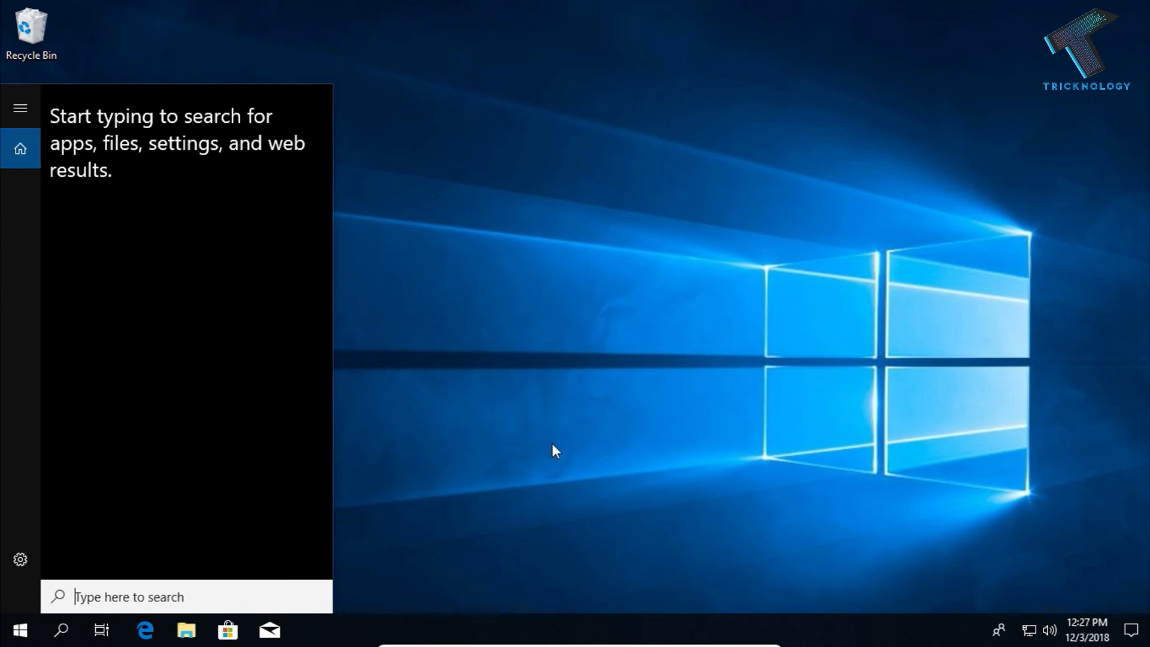